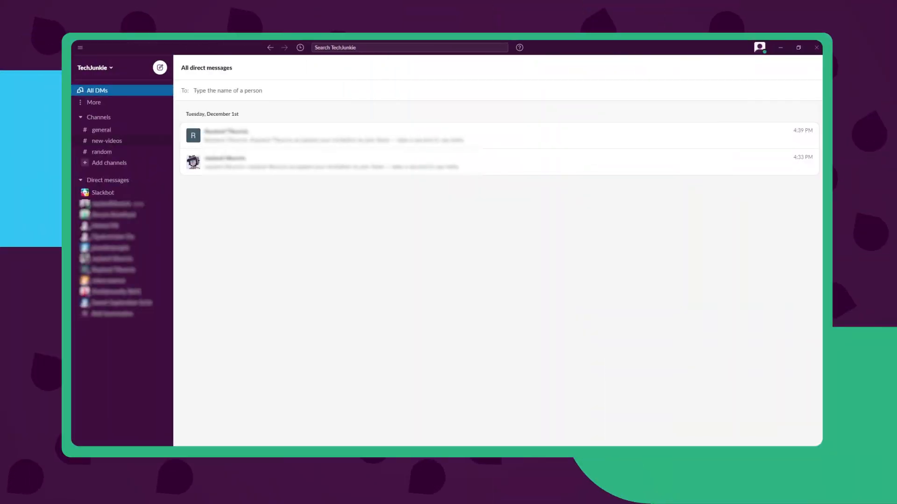
# Open #new-videos on desktop and bring up its Add people option.
pyautogui.click(107, 141)
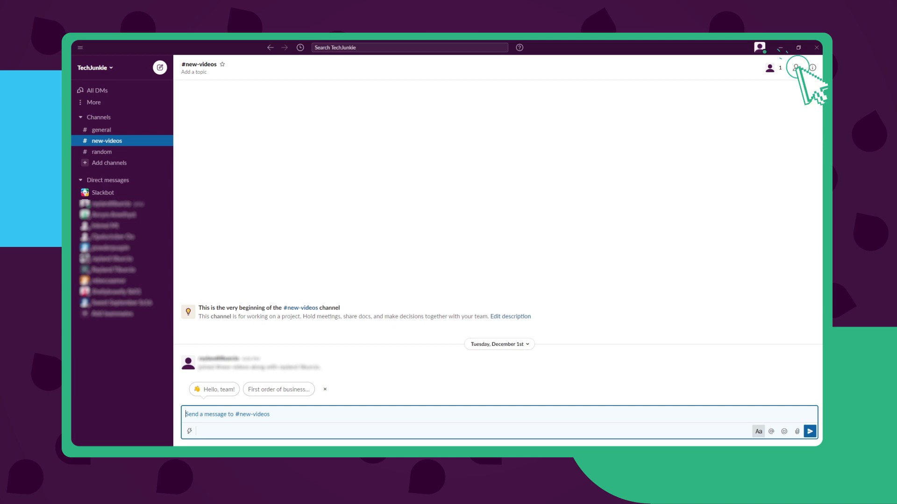
pyautogui.click(796, 67)
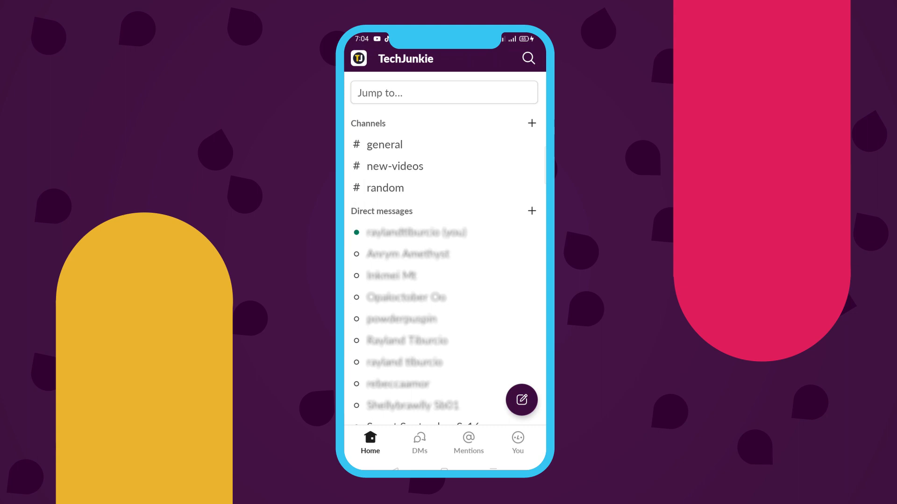
# On the phone, open #new-videos details, start adding people, and pick videoeditor1.
pyautogui.click(395, 166)
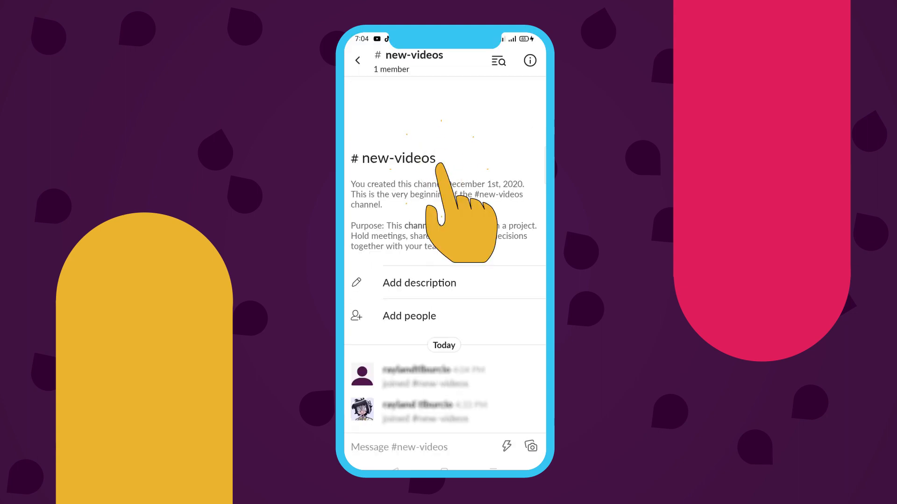
pyautogui.click(529, 60)
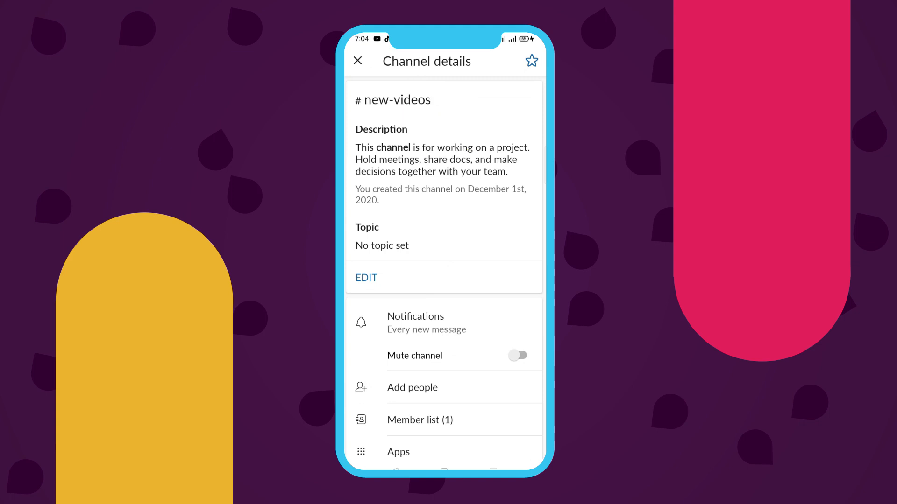
pyautogui.click(412, 387)
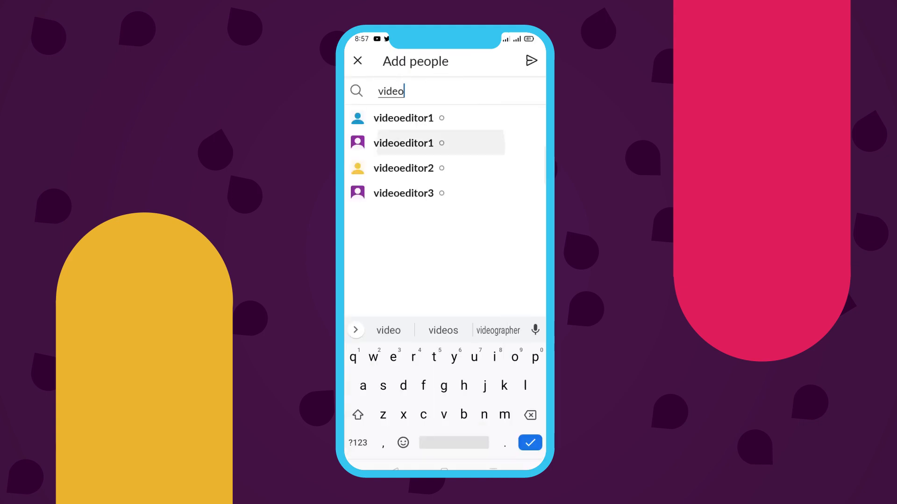
pyautogui.click(403, 168)
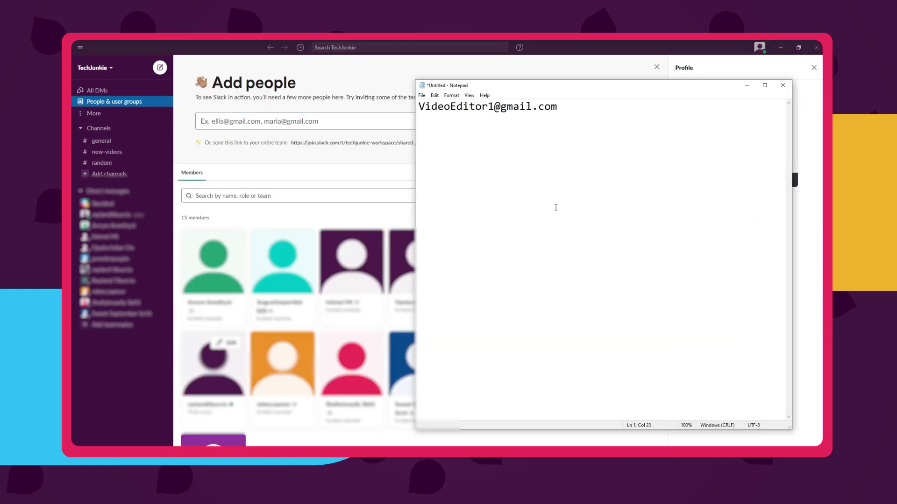
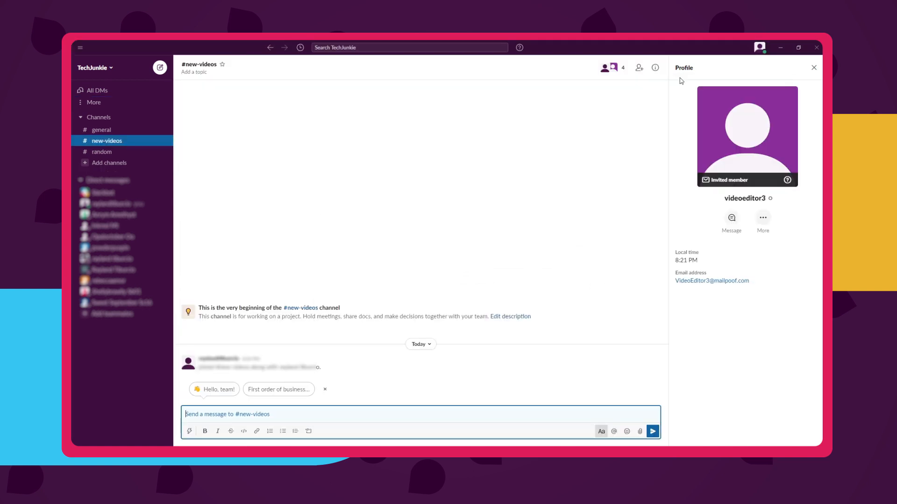
pyautogui.moveTo(639, 67)
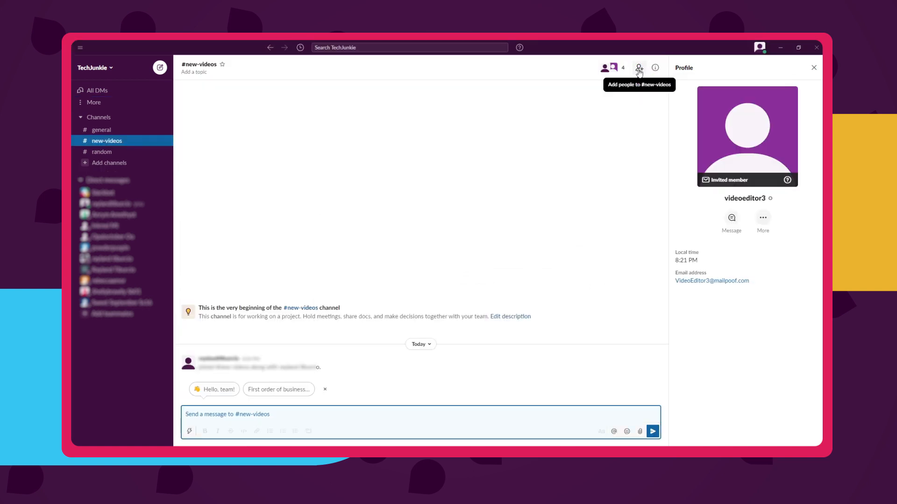
# Open the add-people dialog from the #new-videos header to paste the email list.
pyautogui.click(639, 67)
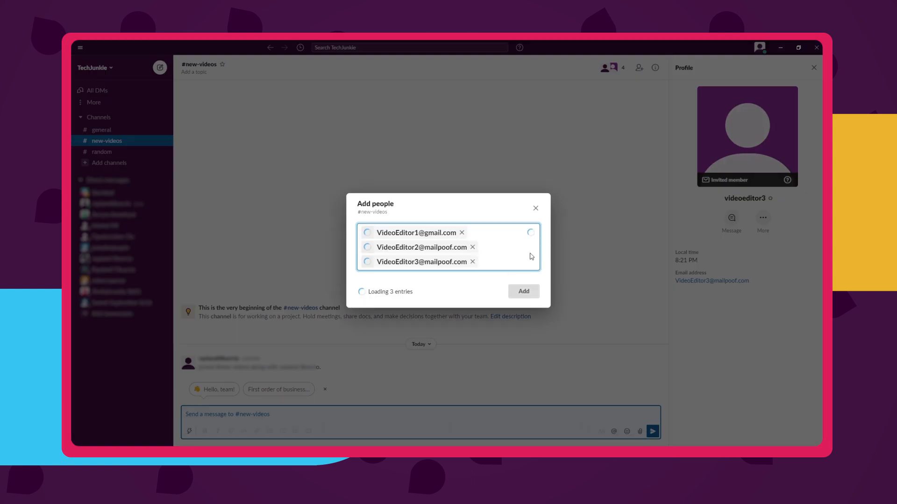